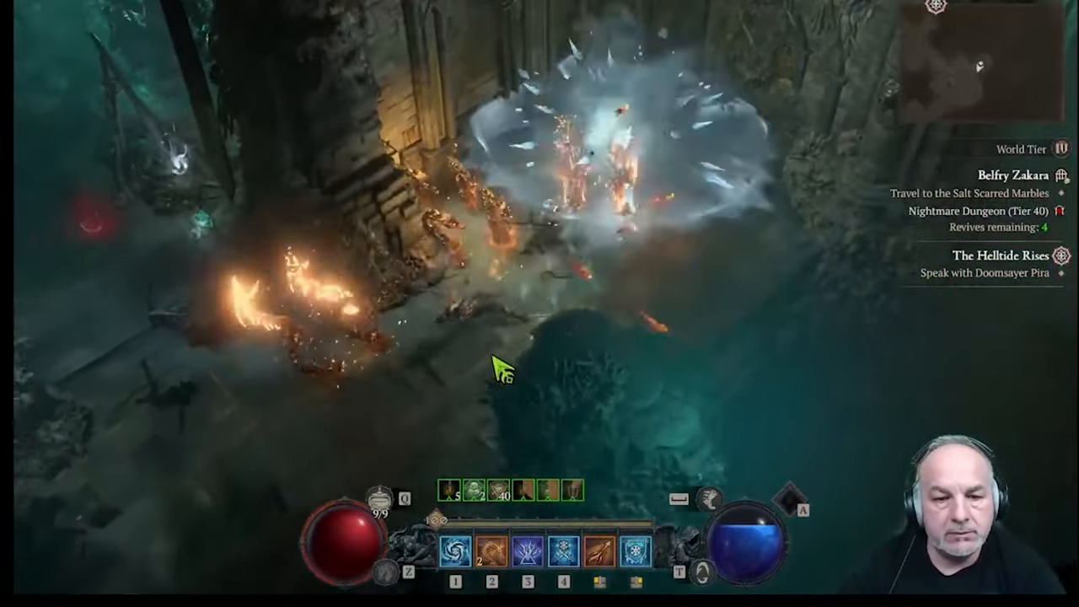
- Interact with the Pit obelisk and expand the Artificer's Tier list showing tiers 8 through 12
key("tab")
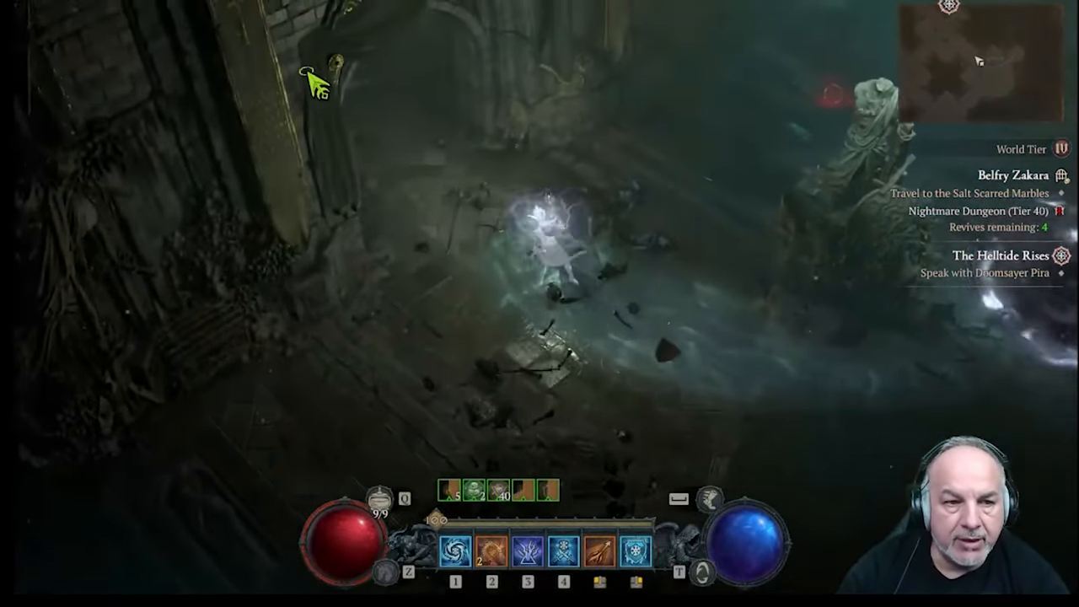
left_click(505, 160)
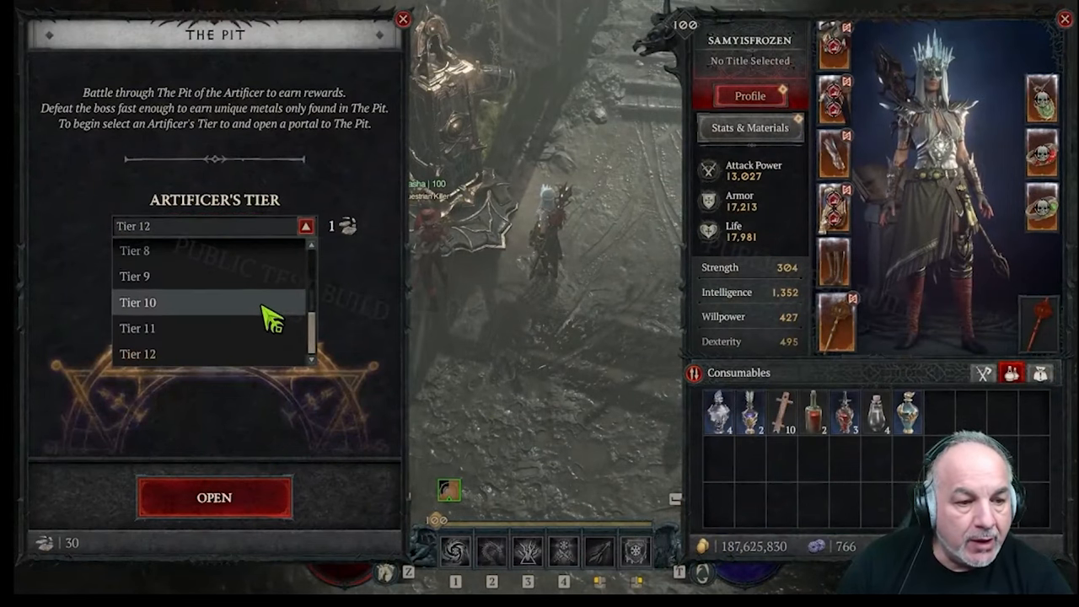
- View the Blacksmith's Masterworking screen with an item ready to upgrade from Rank 2 to Rank 3
scroll("up", 3)
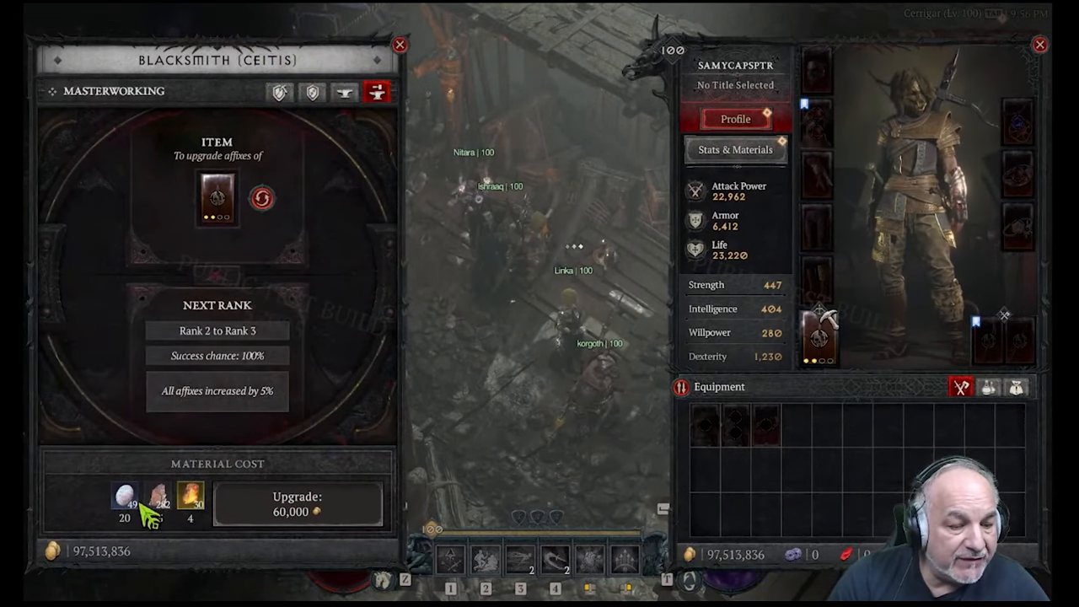
mouse_move(218, 199)
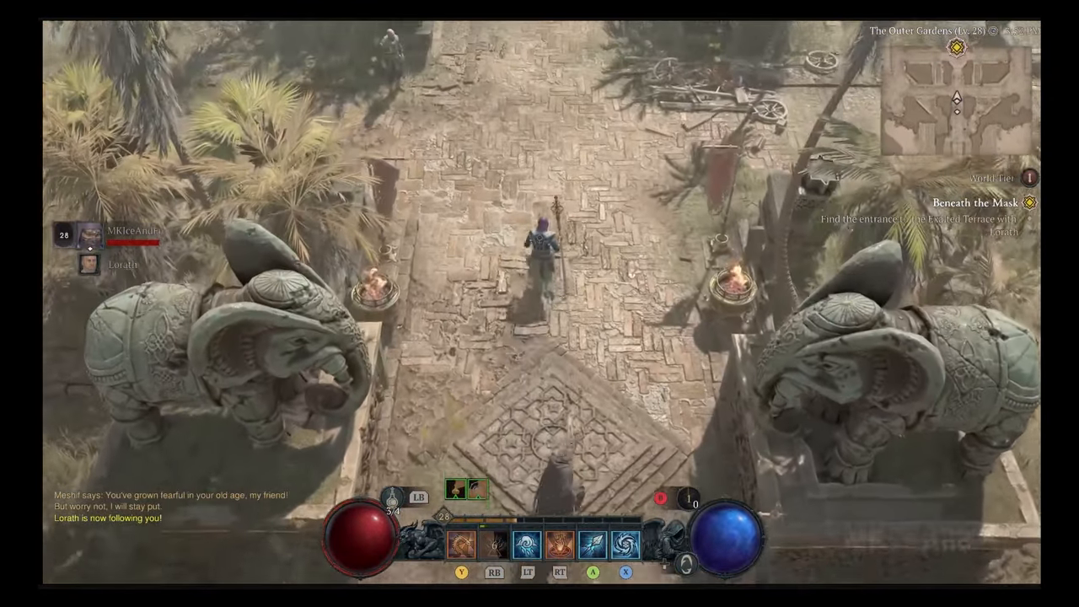
mouse_move(543, 253)
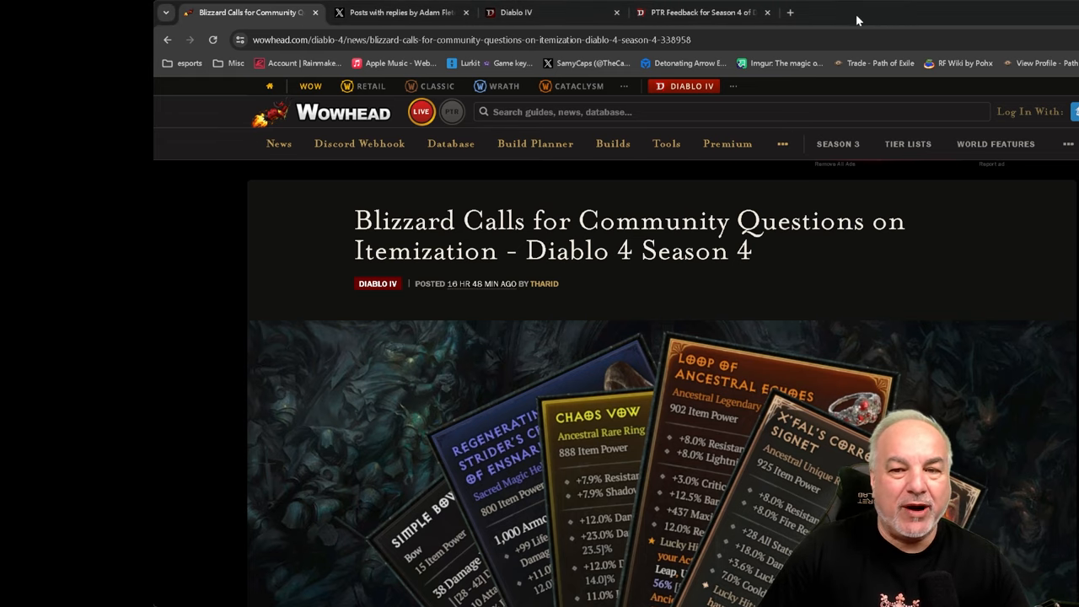
- Scroll the Season 4 itemization article down to its opening paragraph and Diablo's embedded tweet
scroll("down", 3)
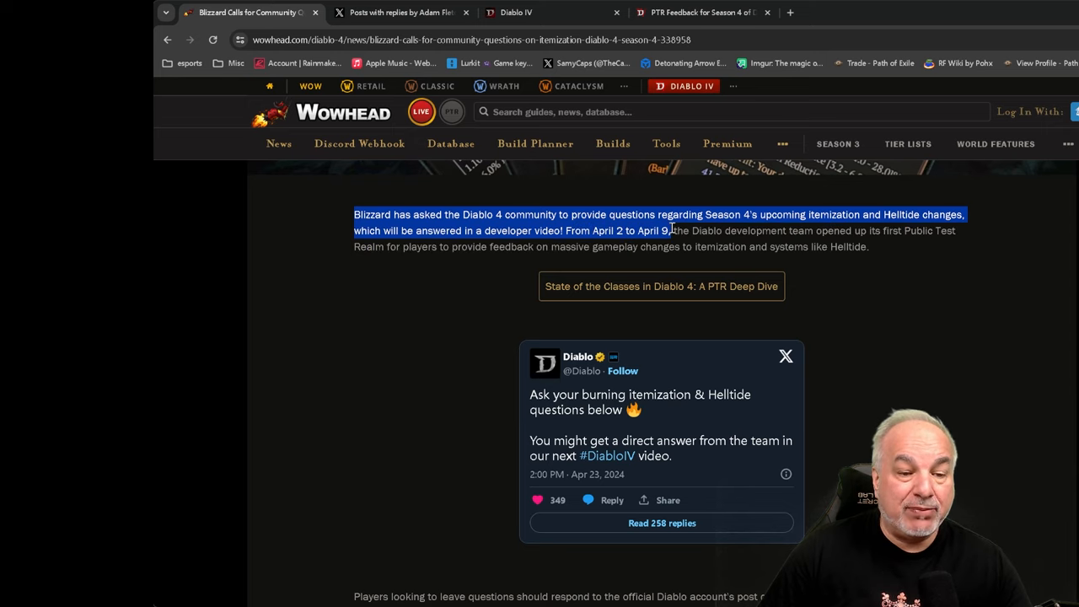
left_click_drag(670, 229, 789, 246)
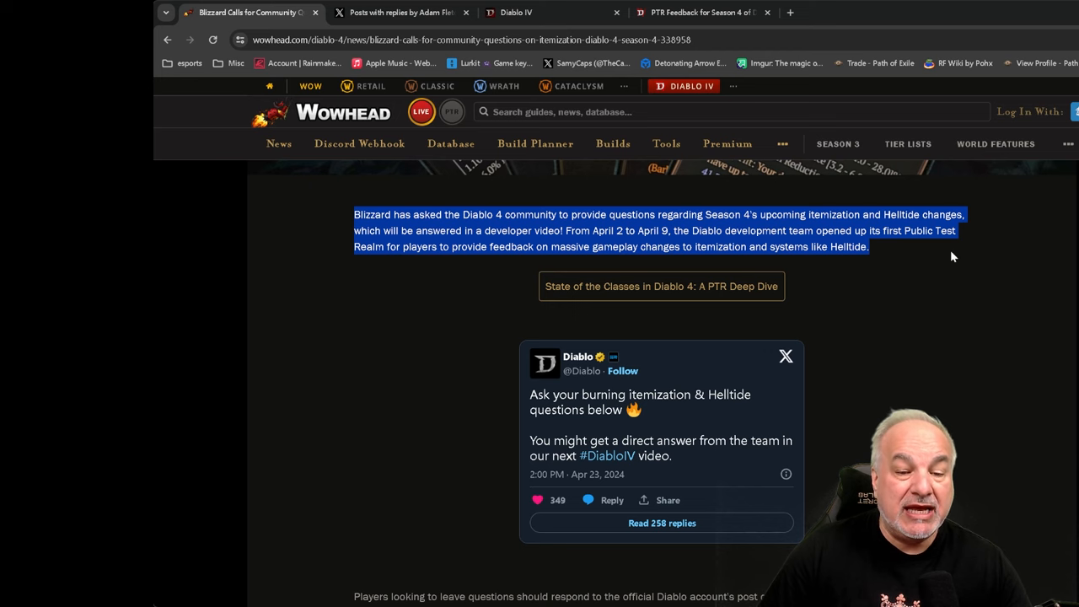
mouse_move(937, 260)
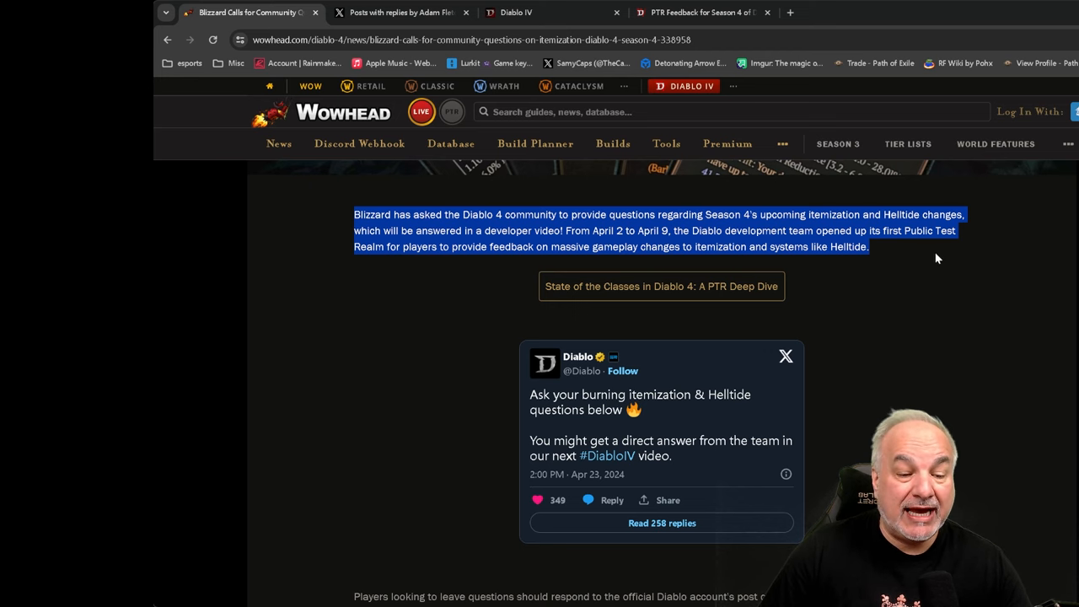
scroll("down", 3)
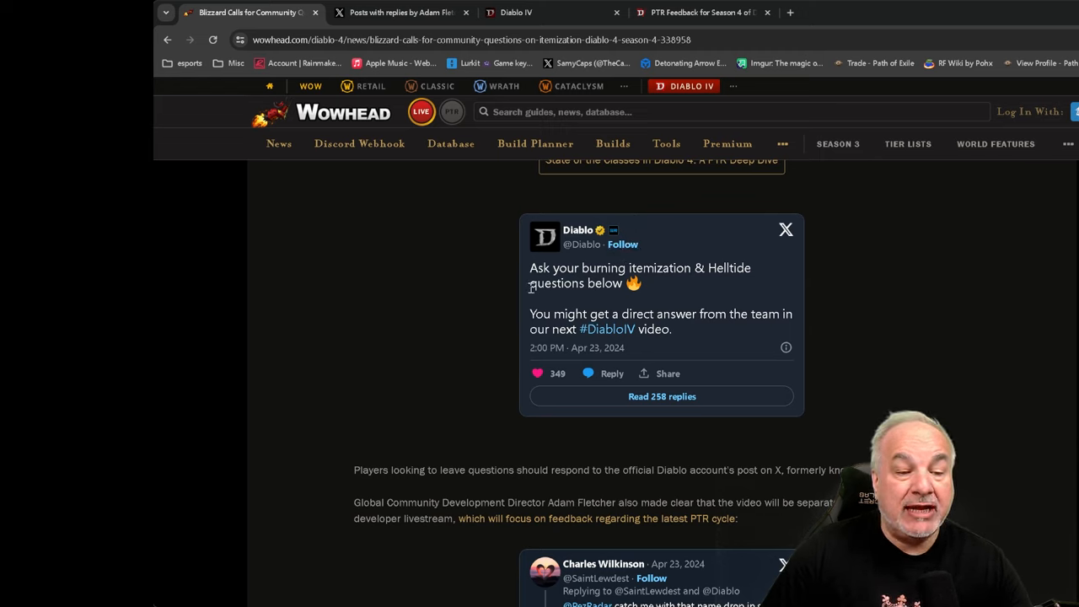
mouse_move(638, 278)
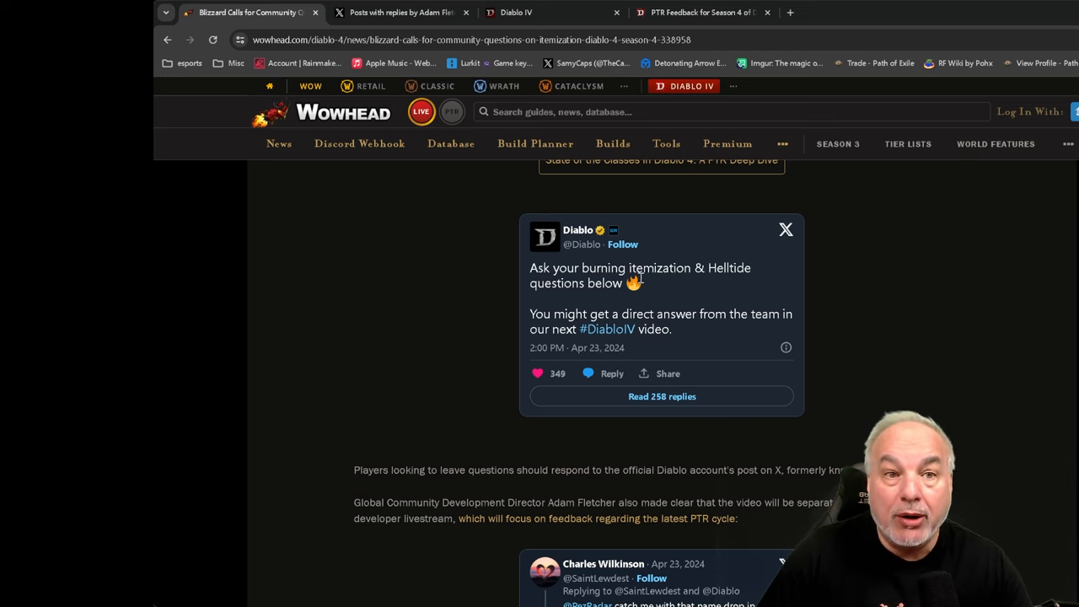
scroll("down", 3)
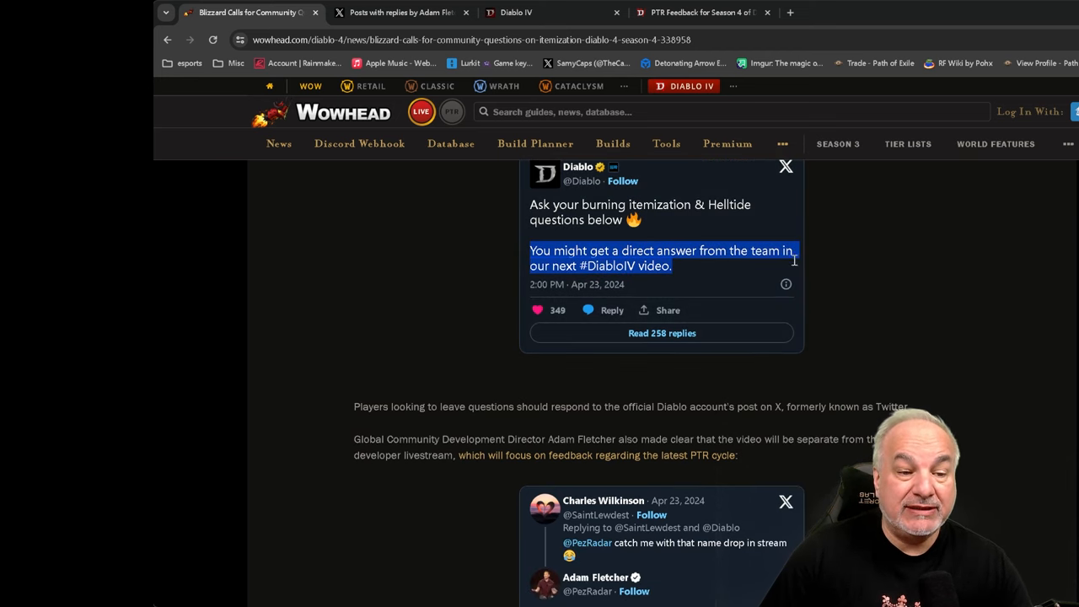
mouse_move(791, 266)
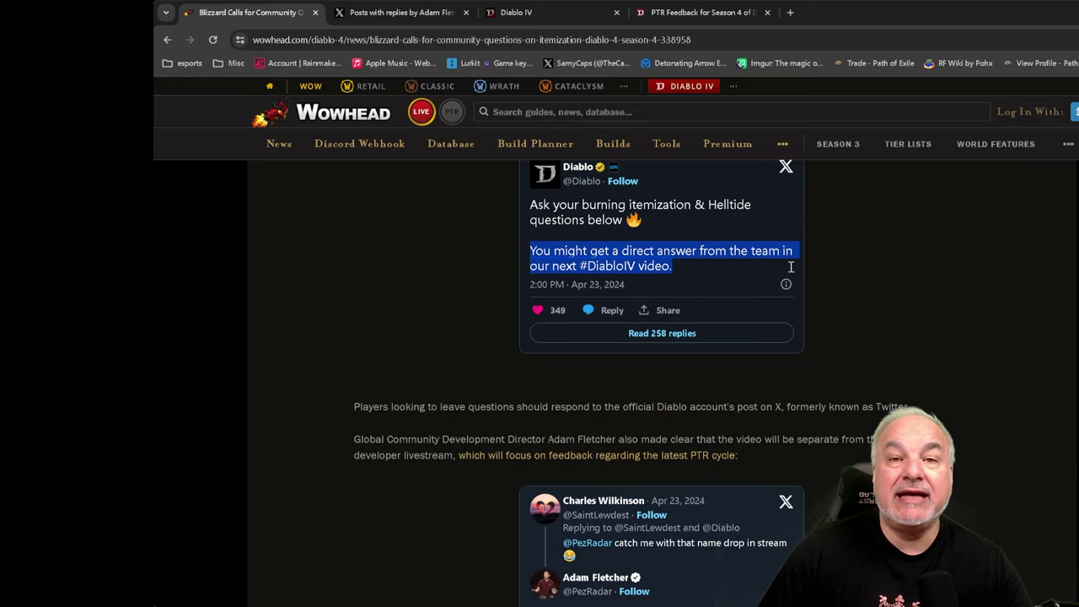
mouse_move(767, 280)
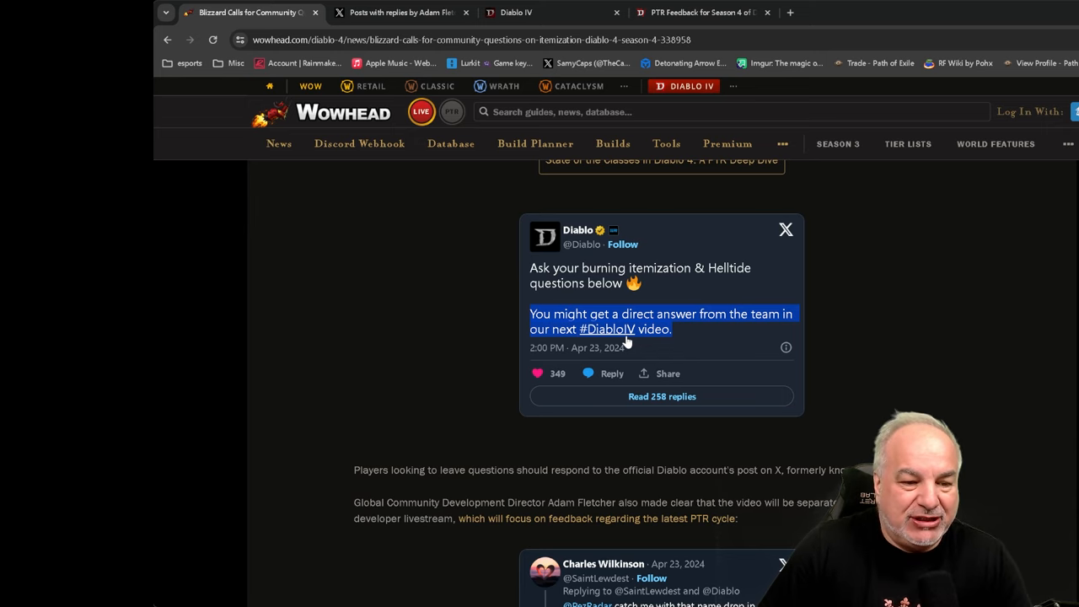
scroll("down", 3)
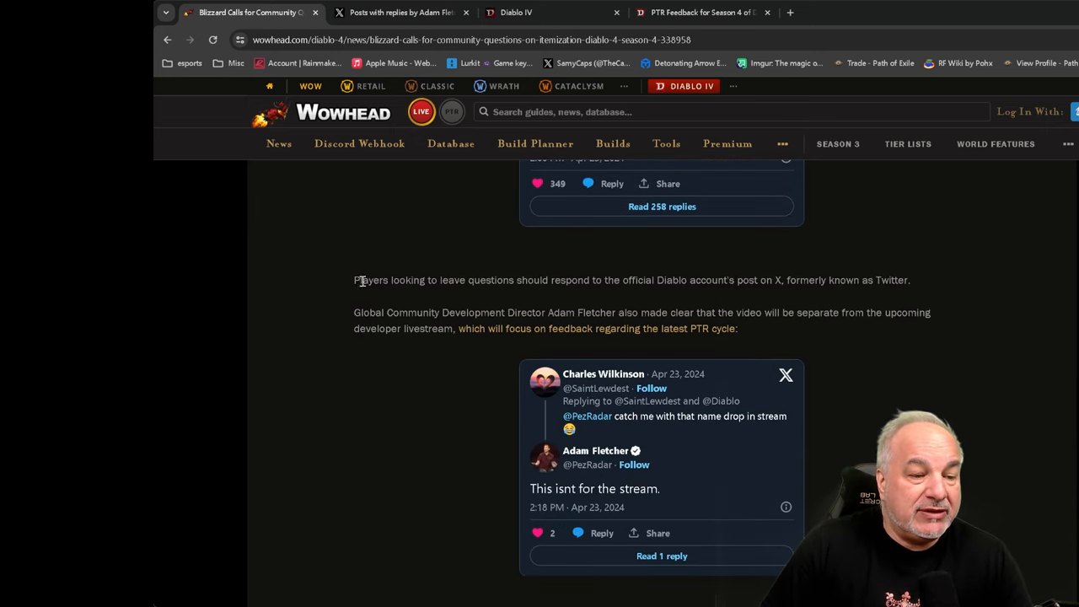
left_click_drag(355, 280, 911, 279)
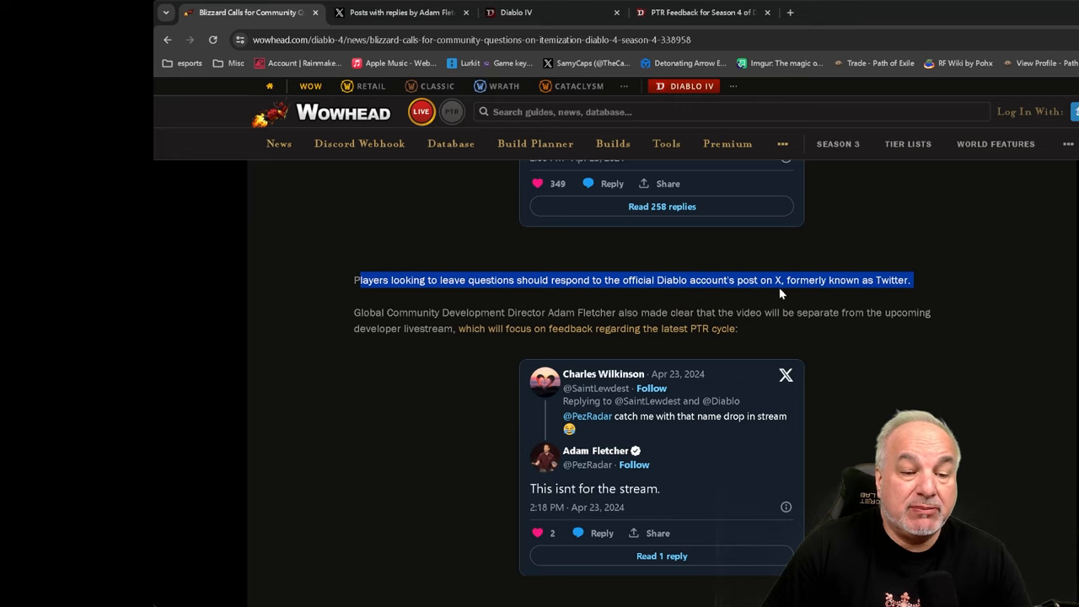
mouse_move(951, 297)
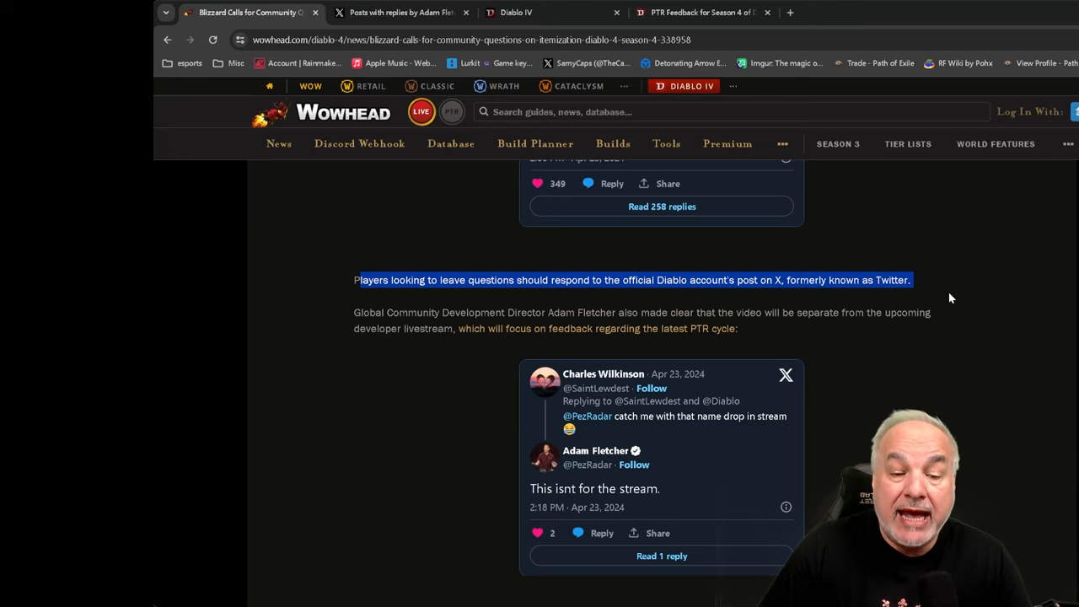
scroll("down", 3)
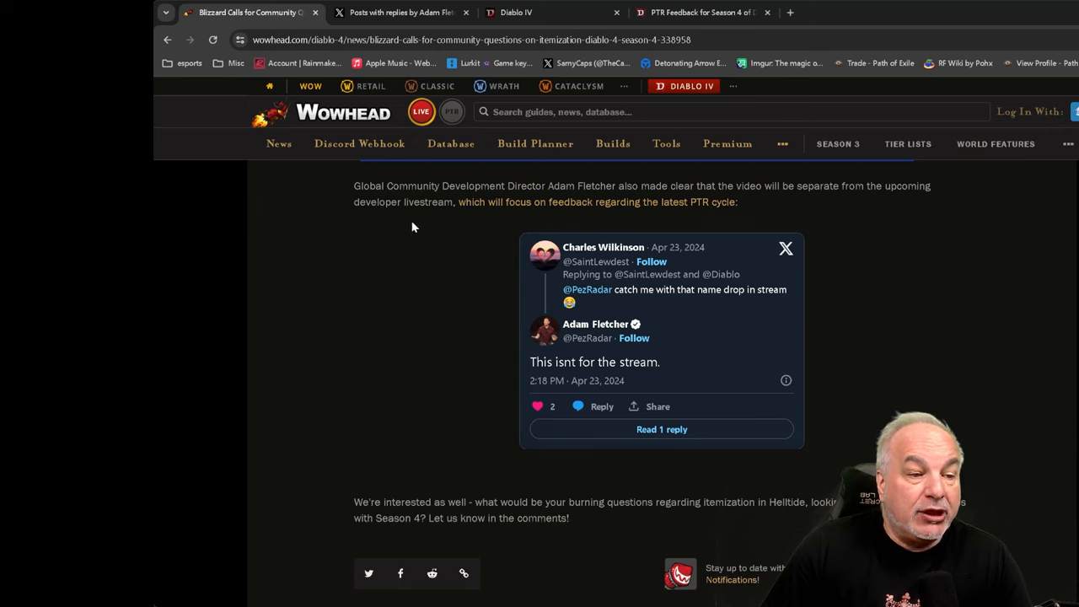
mouse_move(606, 189)
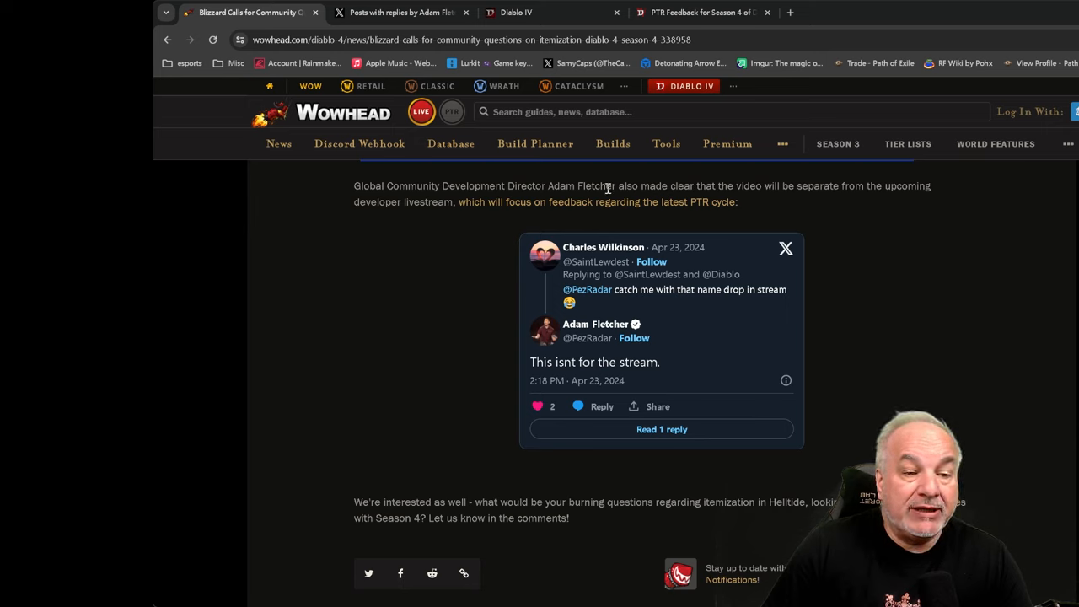
mouse_move(773, 199)
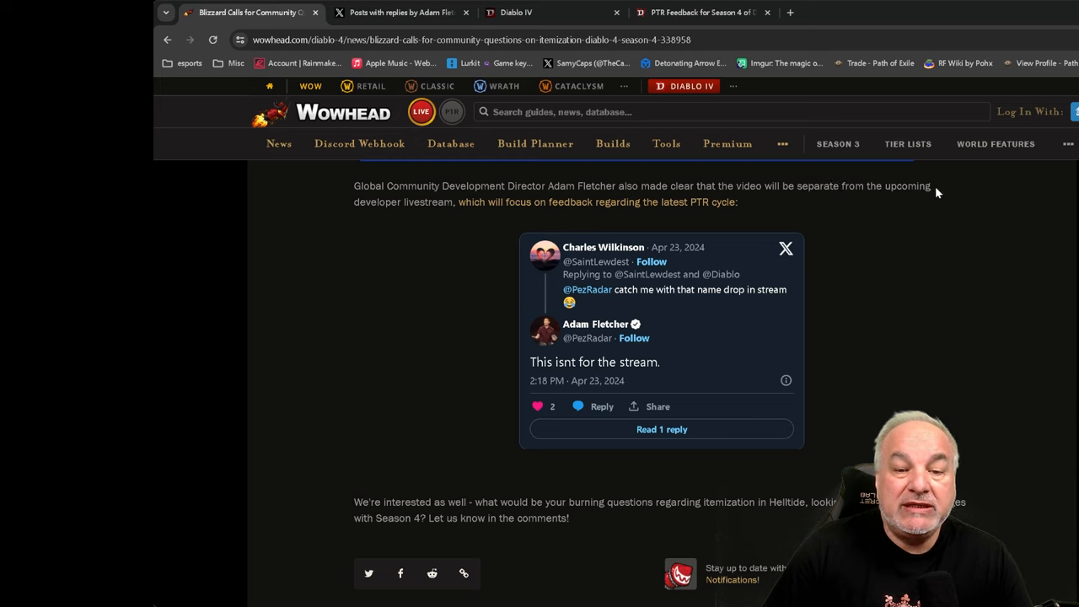
mouse_move(458, 204)
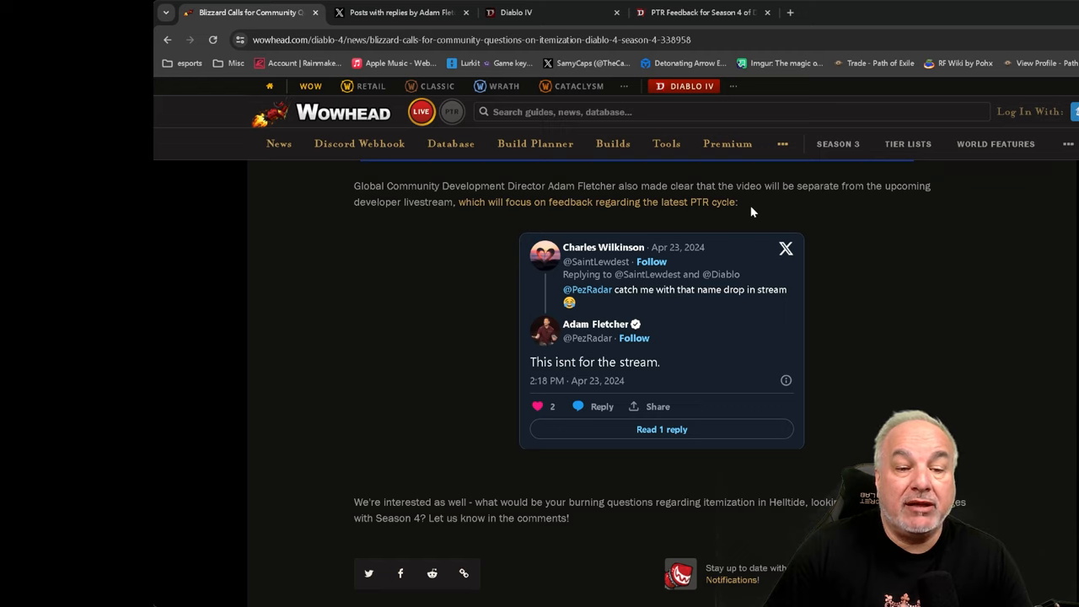
mouse_move(487, 280)
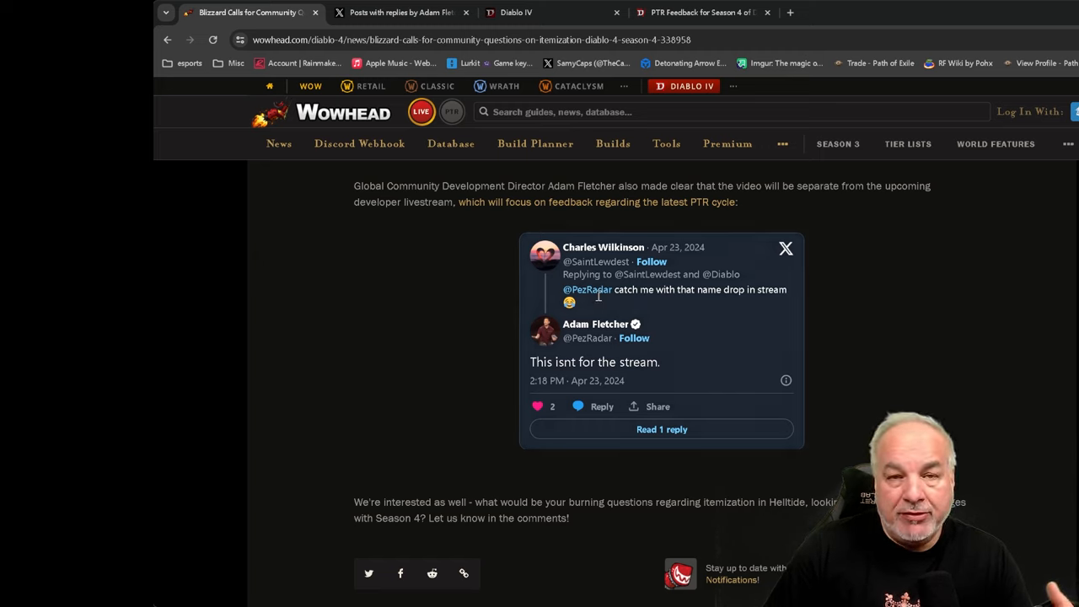
mouse_move(594, 300)
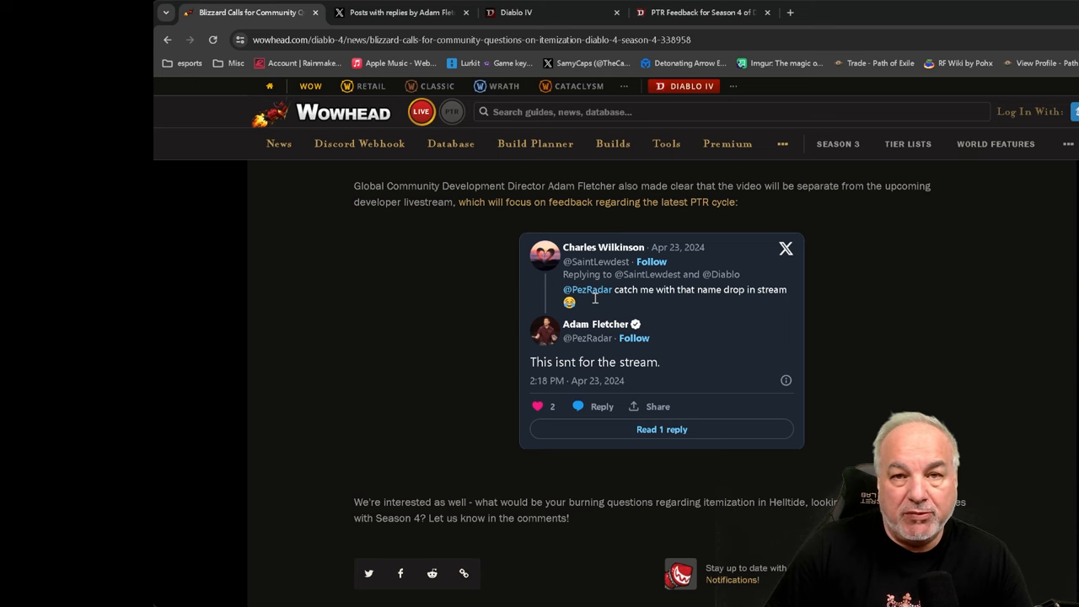
scroll("down", 3)
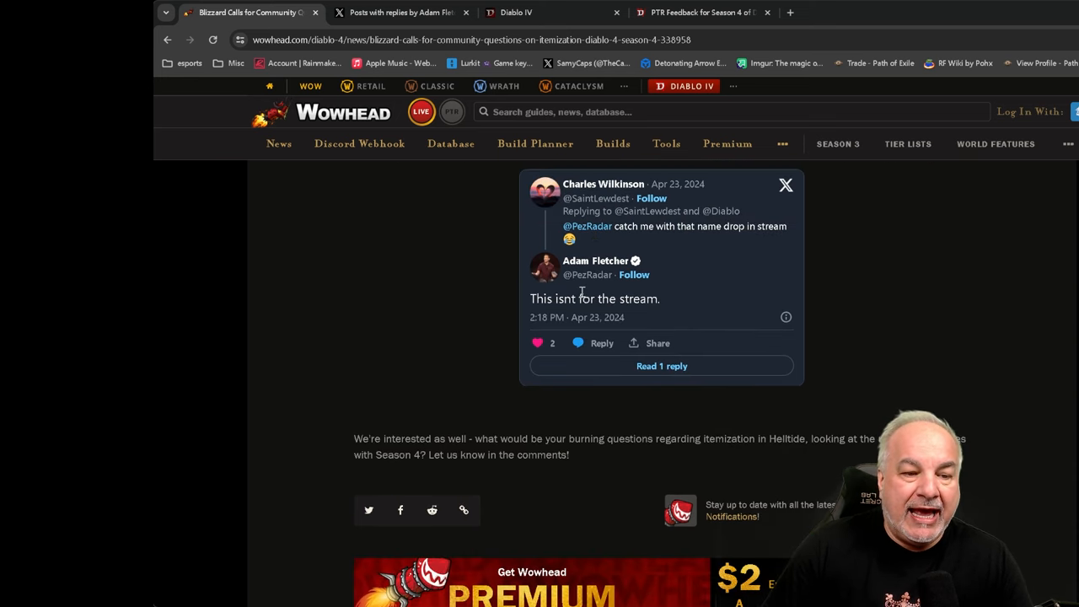
mouse_move(620, 293)
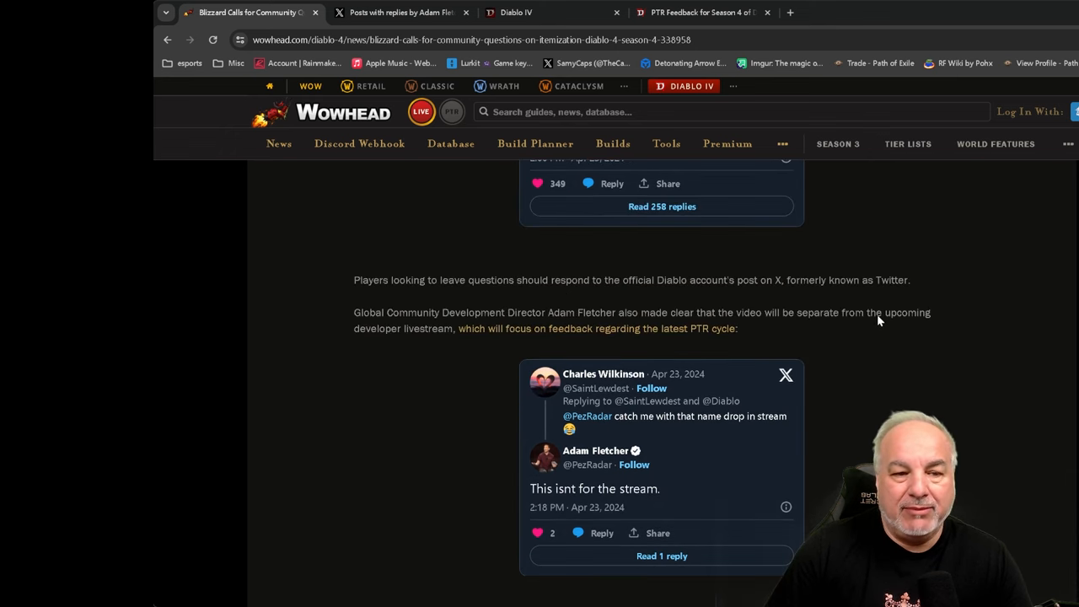
scroll("up", 3)
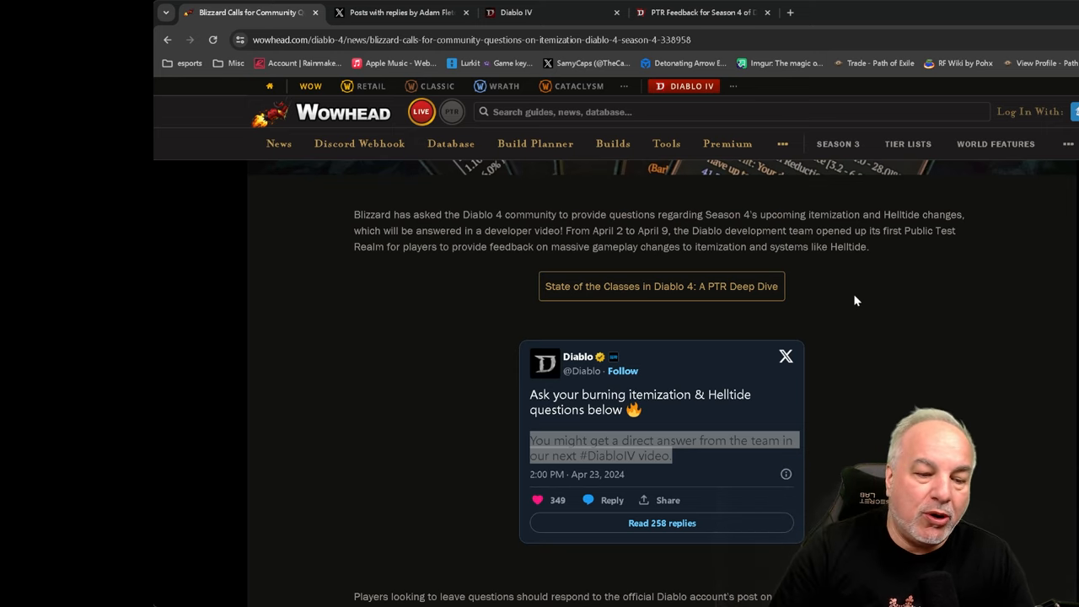
scroll("down", 3)
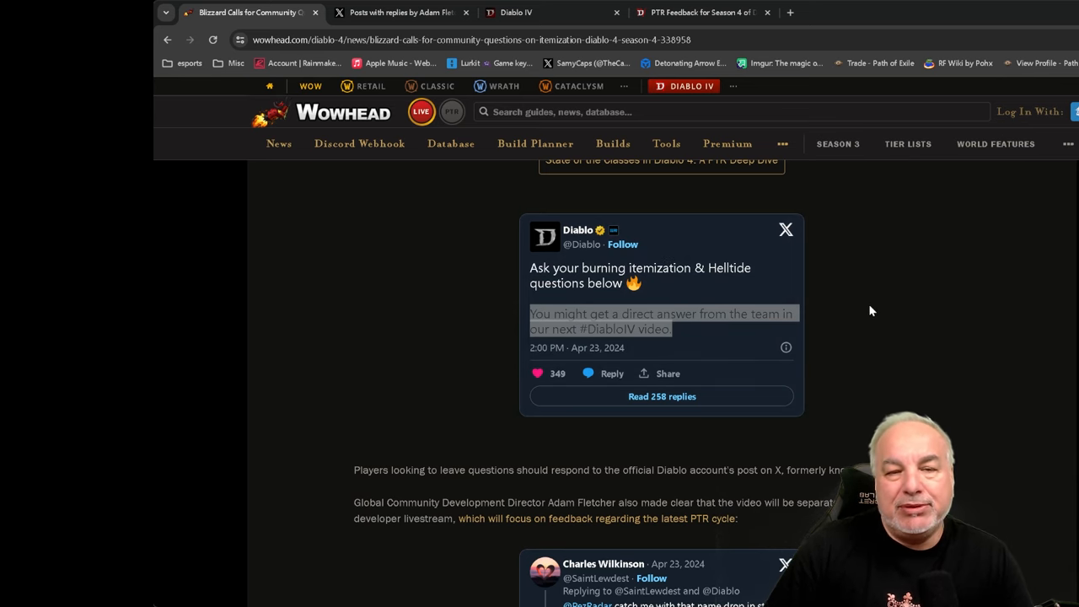
scroll("up", 3)
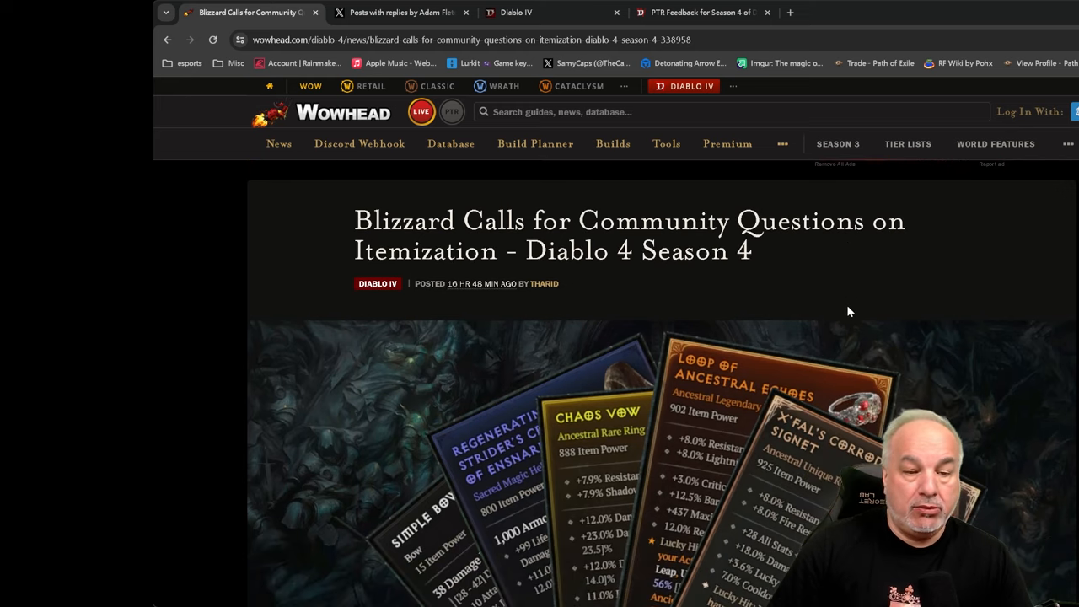
mouse_move(813, 307)
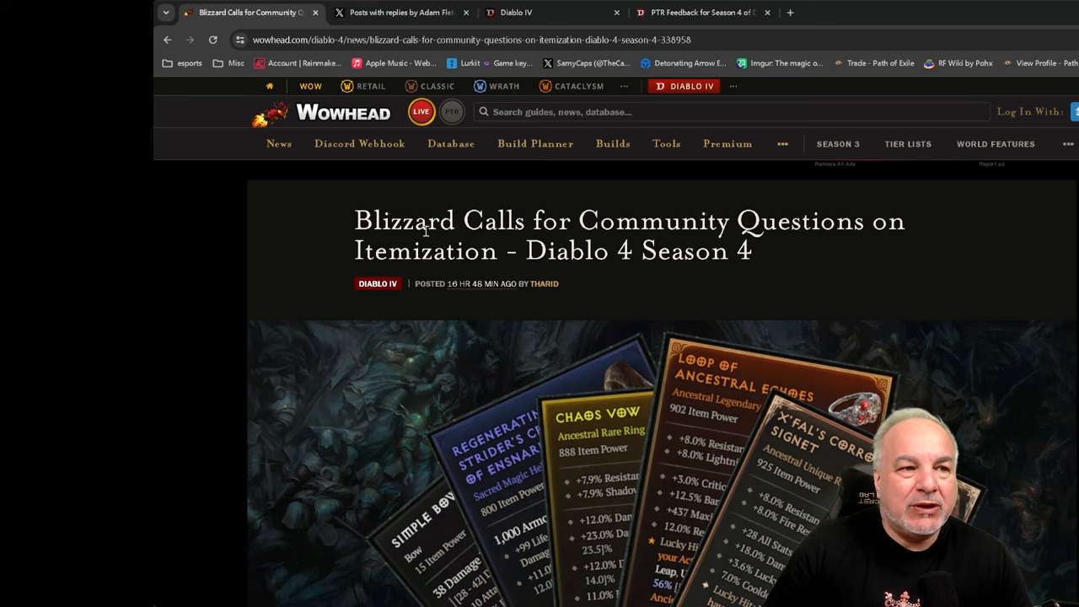
left_click(396, 12)
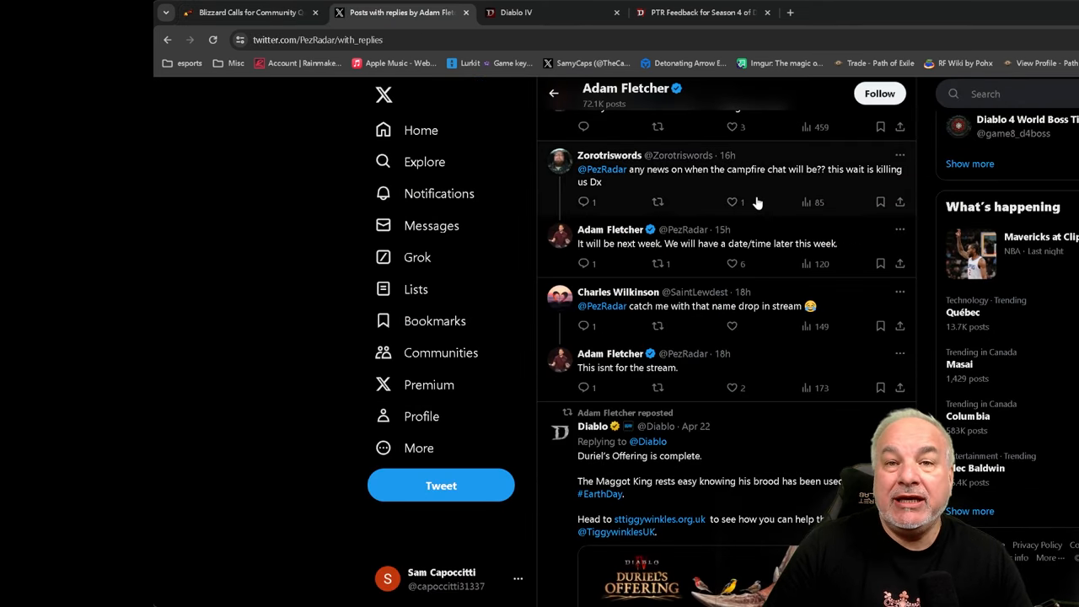
mouse_move(610, 211)
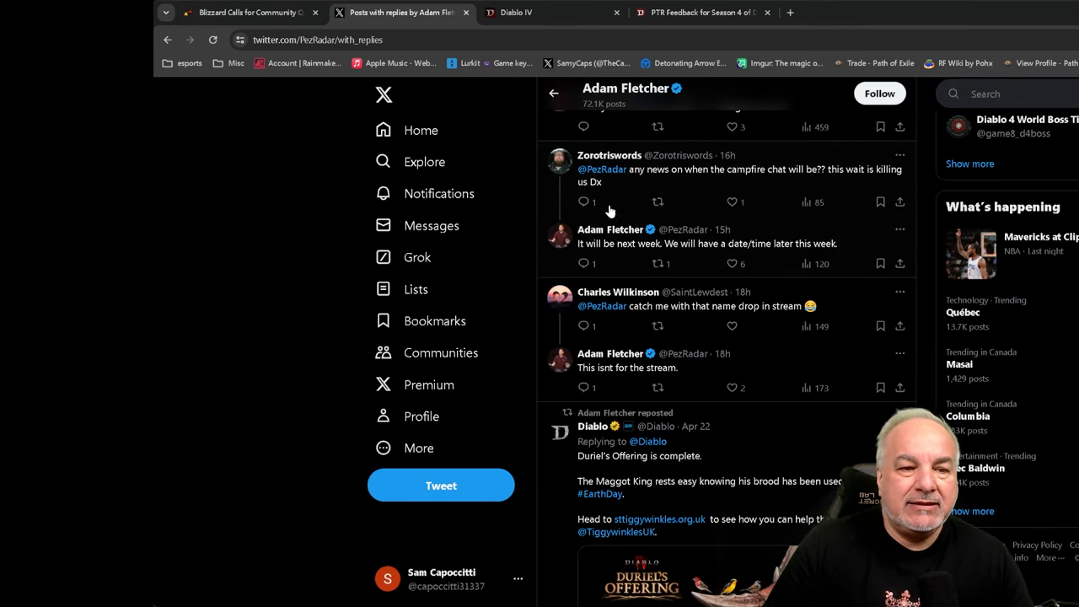
mouse_move(620, 182)
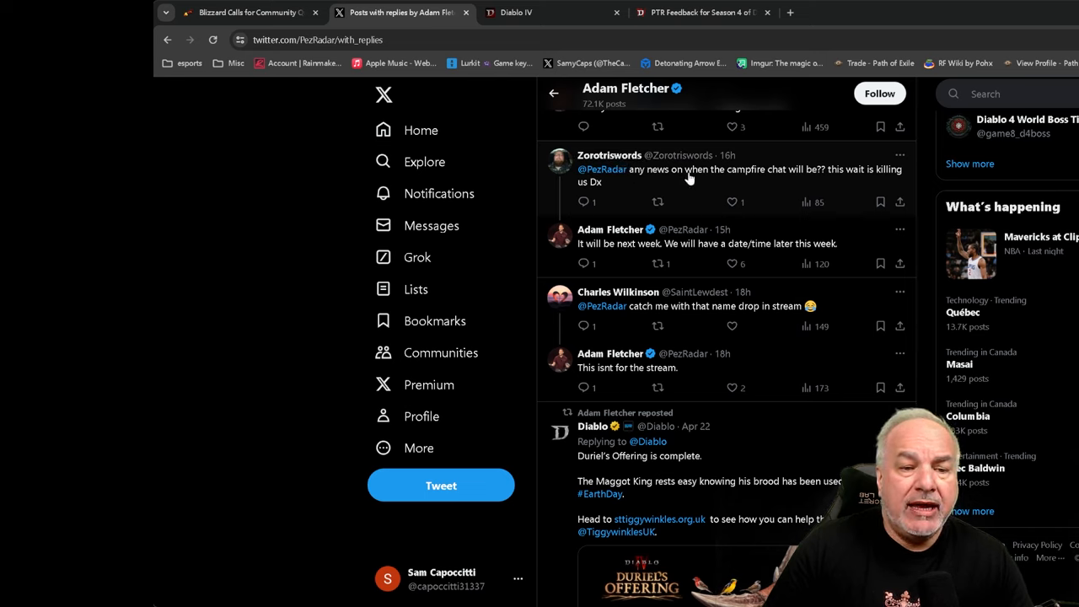
mouse_move(809, 182)
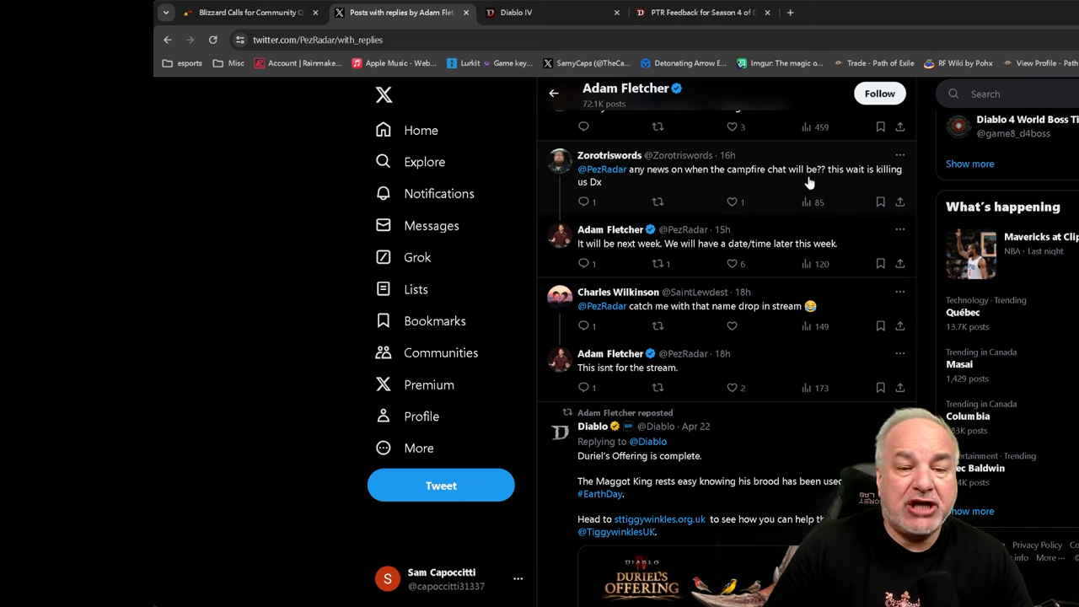
mouse_move(875, 189)
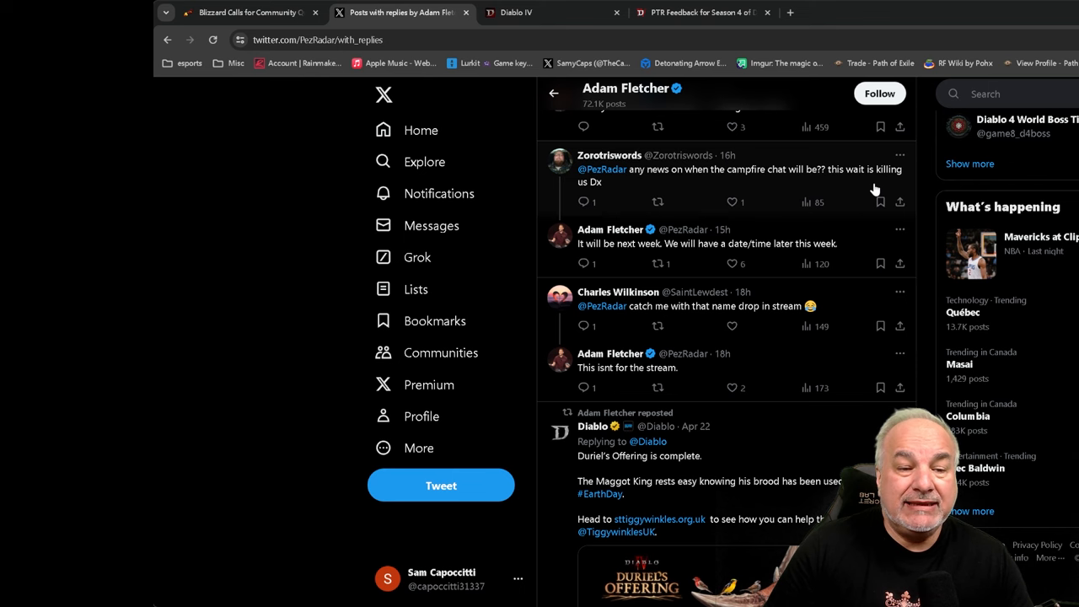
scroll("down", 3)
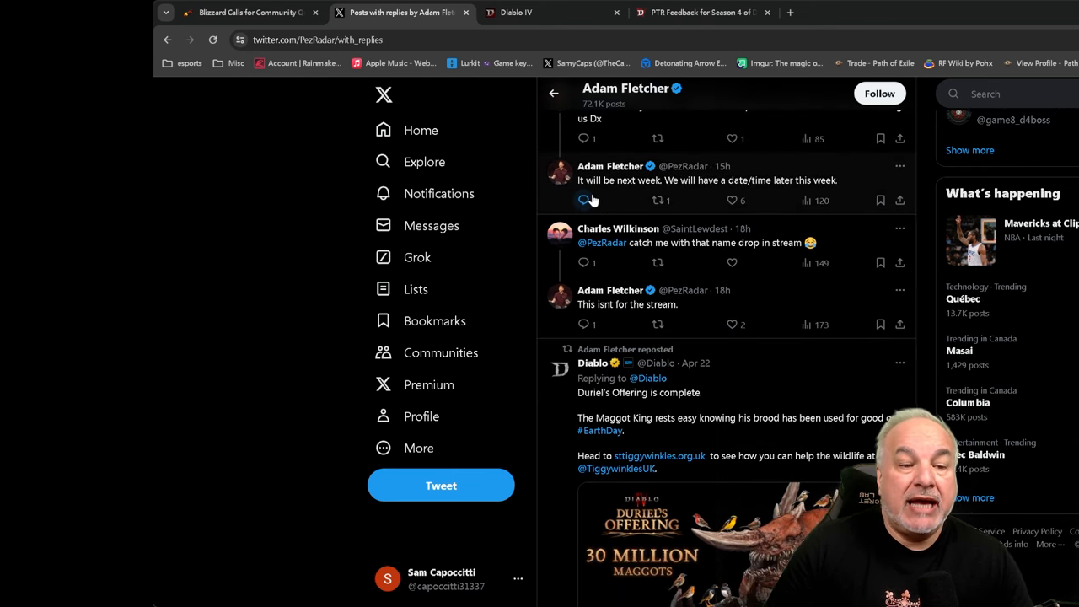
mouse_move(599, 199)
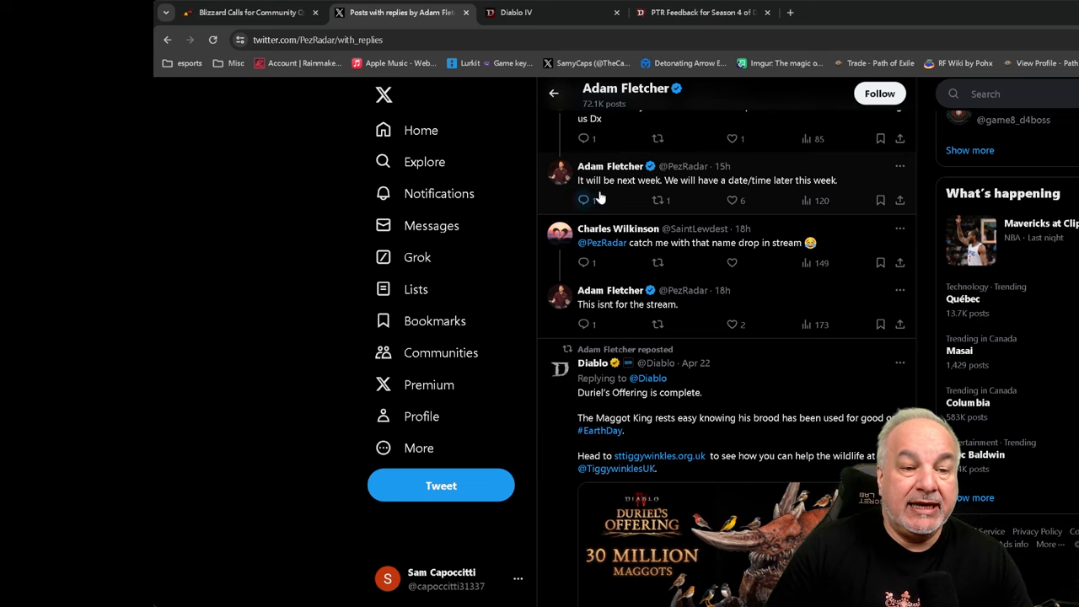
mouse_move(742, 189)
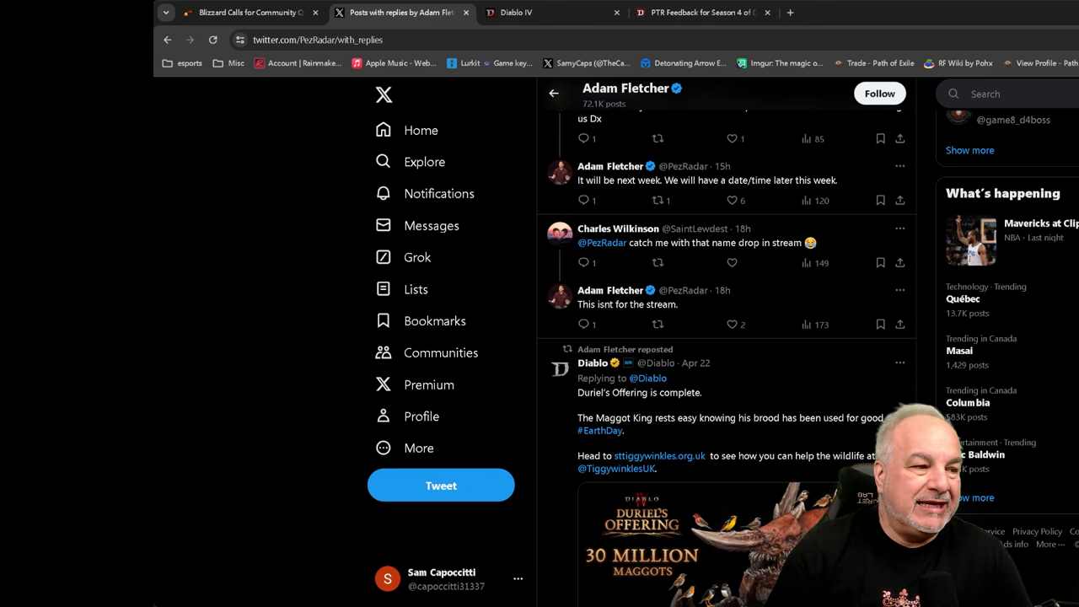
- Return to the Wowhead itemization article and scroll to Diablo's tweet asking for itemization and Helltide questions
left_click(249, 12)
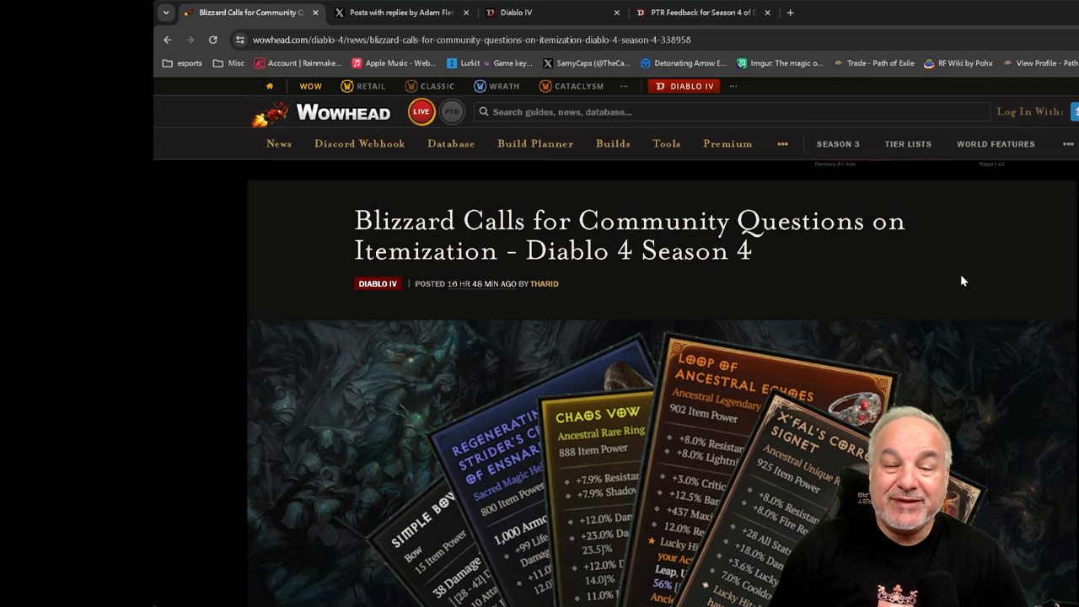
mouse_move(924, 280)
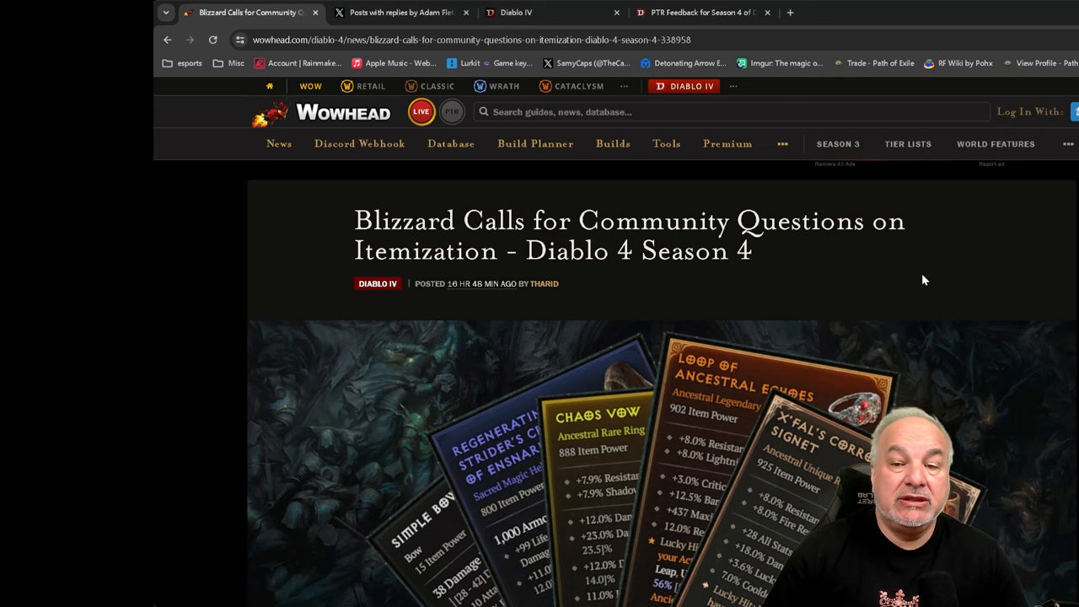
scroll("down", 3)
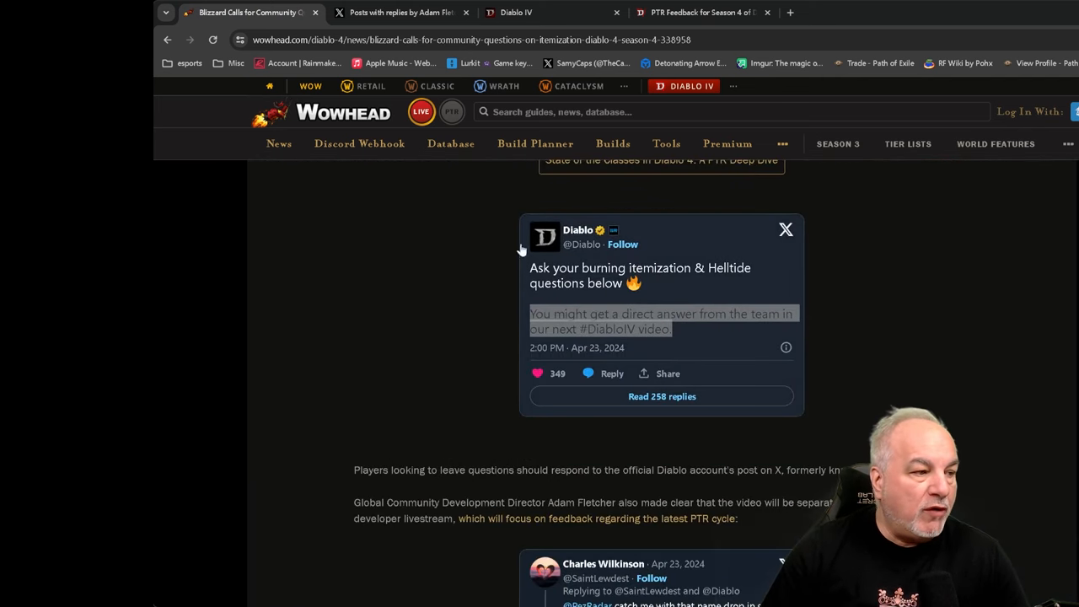